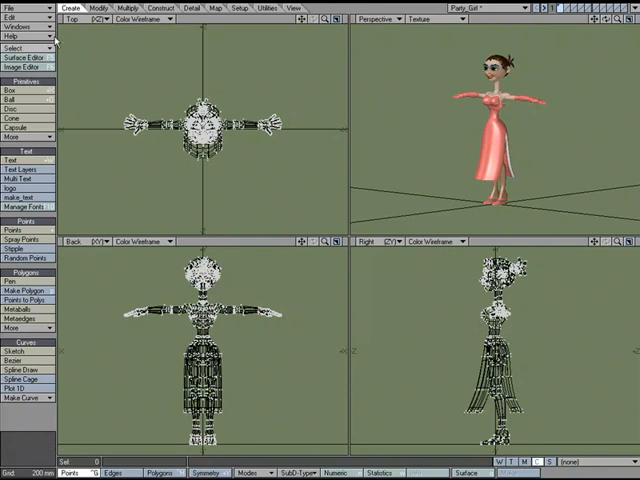
# Enlarge the Top (XZ) viewport and recentre it on the character with the G shortcut
pyautogui.click(88, 12)
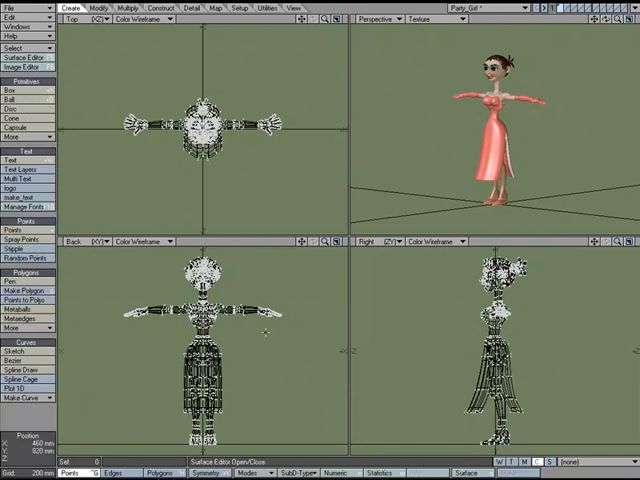
pyautogui.press('g')
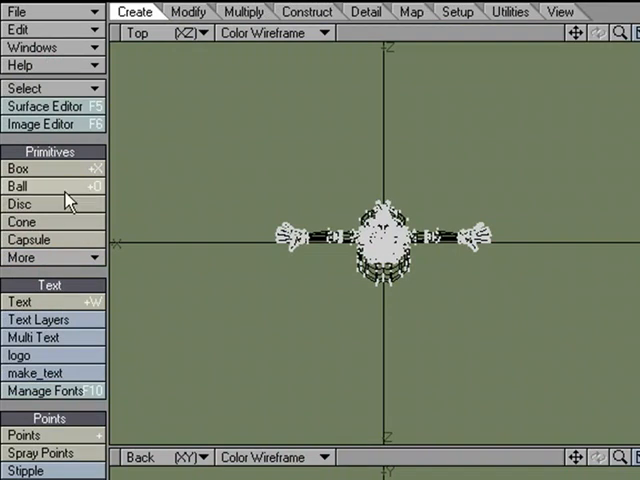
pyautogui.moveTo(84, 176)
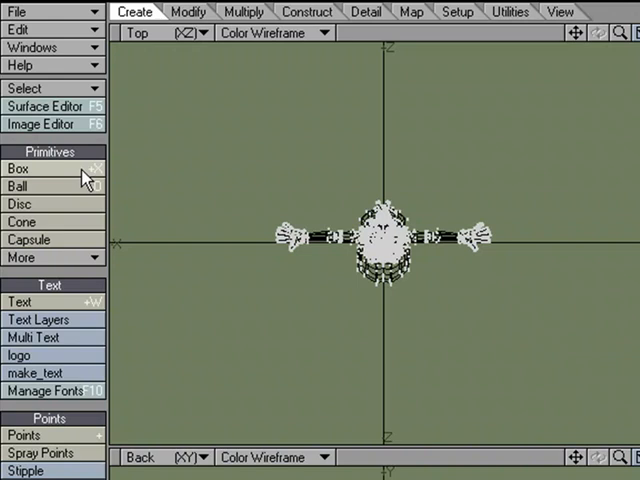